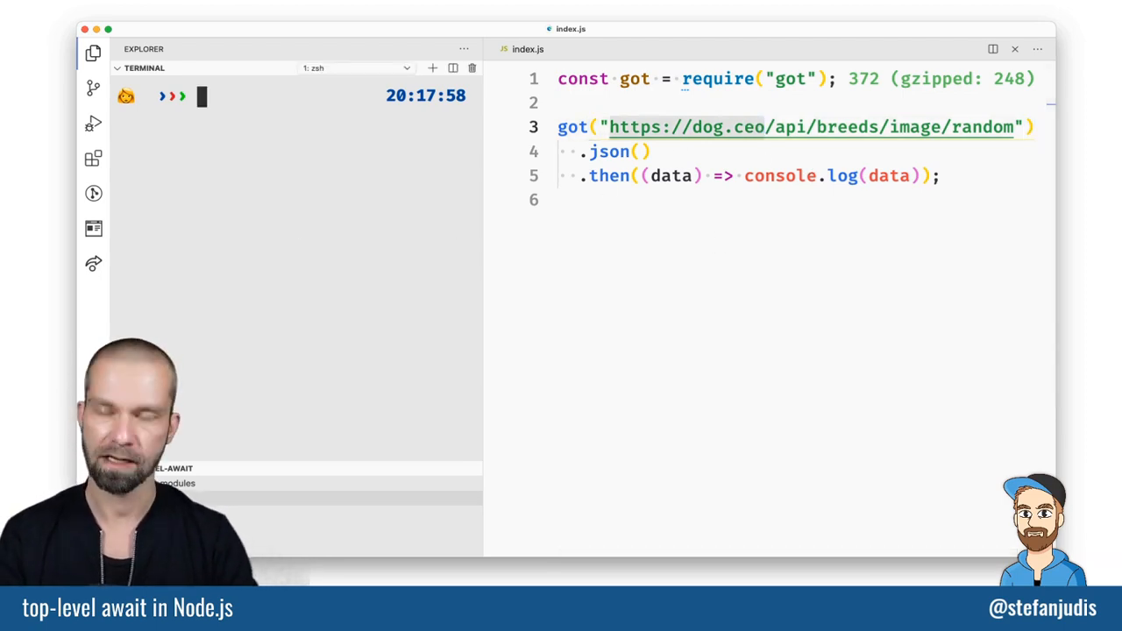
Step: Run node index.js in the terminal to fetch a random dog image
{"action": "type", "text": "node index.js"}
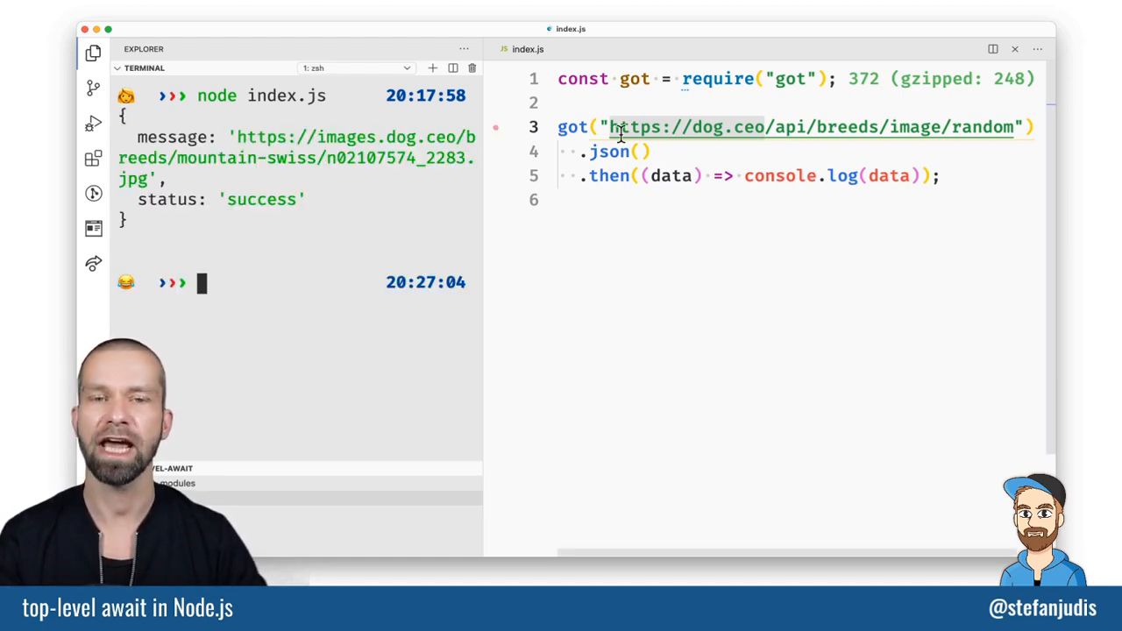
{"action": "mouse_move", "coordinate": [623, 127]}
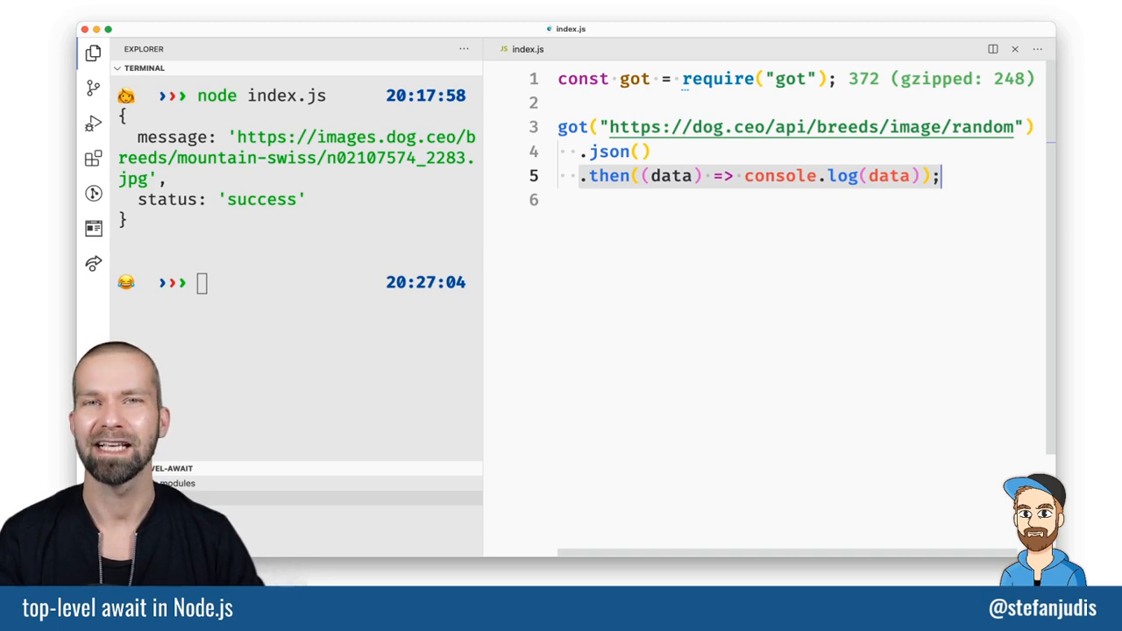
Step: Replace the promise chain with const data = await got(...).json() and console.log(data)
{"action": "left_click", "coordinate": [561, 103]}
{"action": "type", "text": "const data = await "}
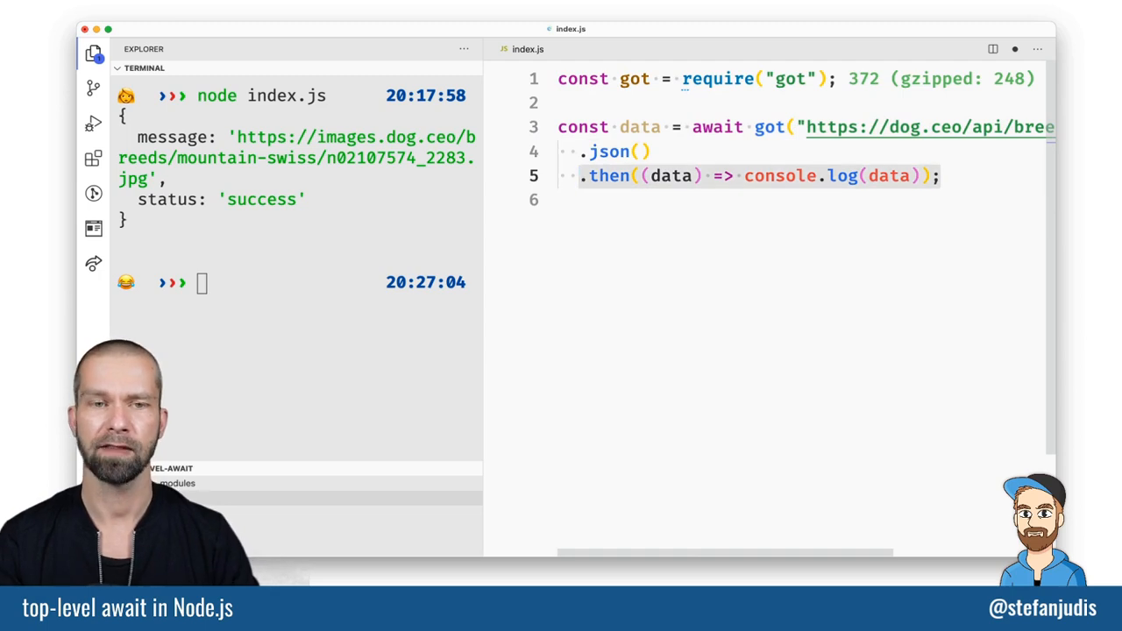
{"action": "type", "text": "console.log(data);"}
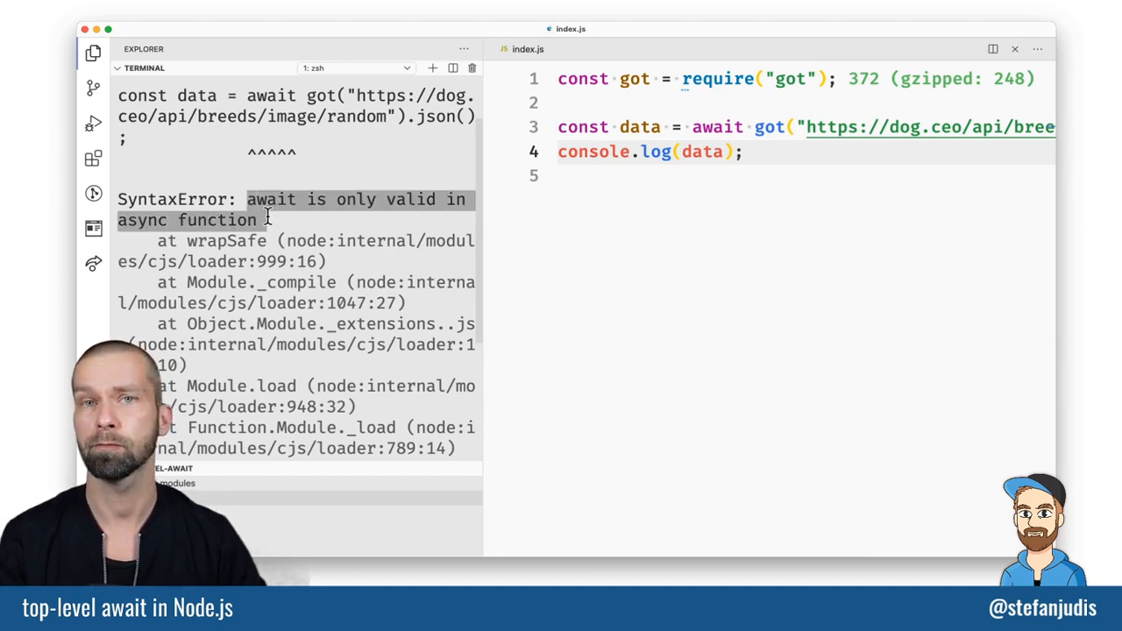
Step: Wrap the awaited request in async function main() and call main();
{"action": "left_click", "coordinate": [731, 175]}
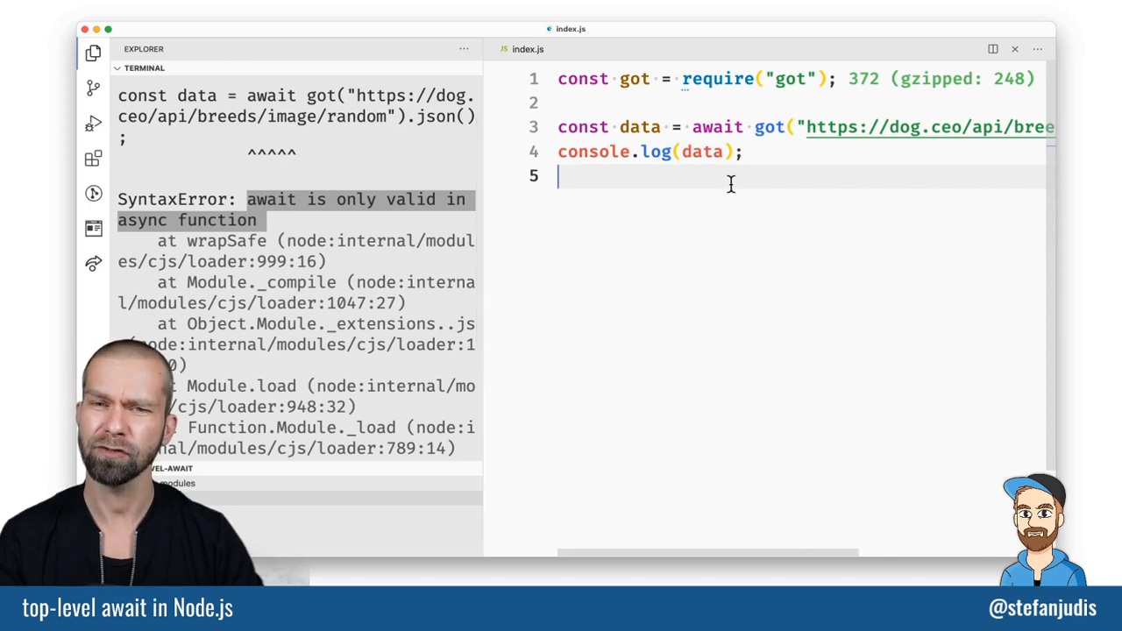
{"action": "type", "text": "function main () {"}
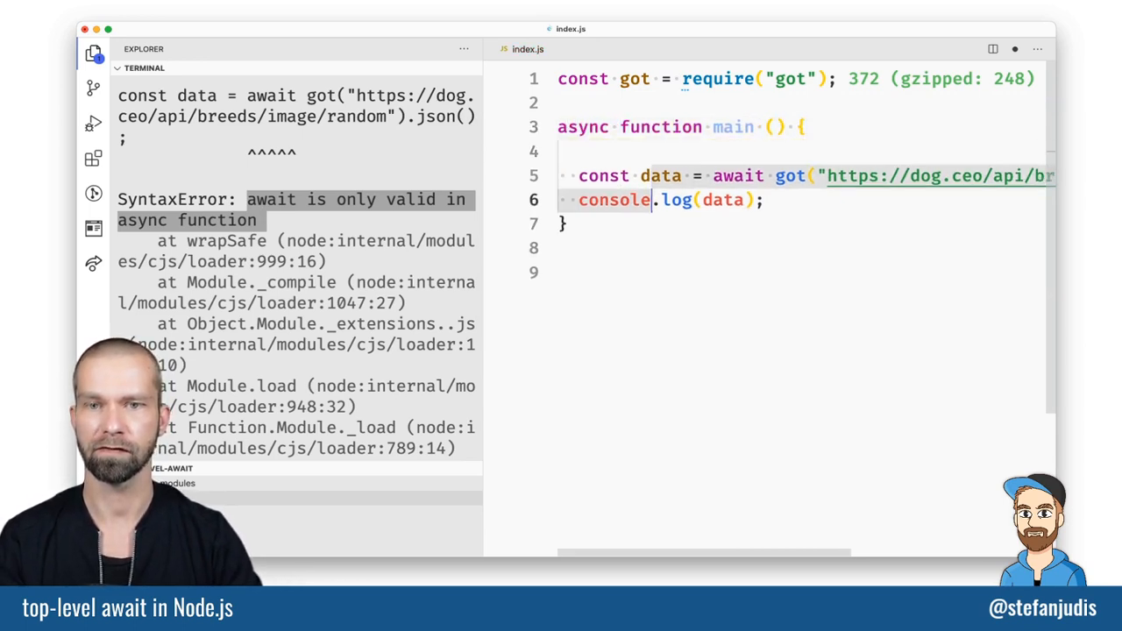
{"action": "type", "text": "main"}
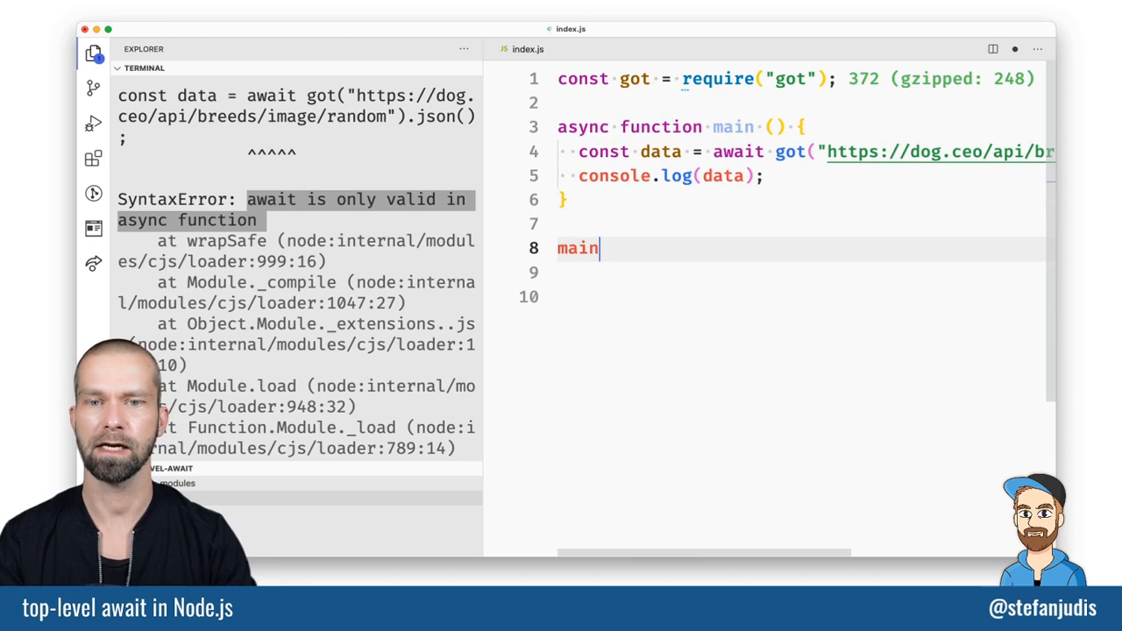
{"action": "type", "text": "();"}
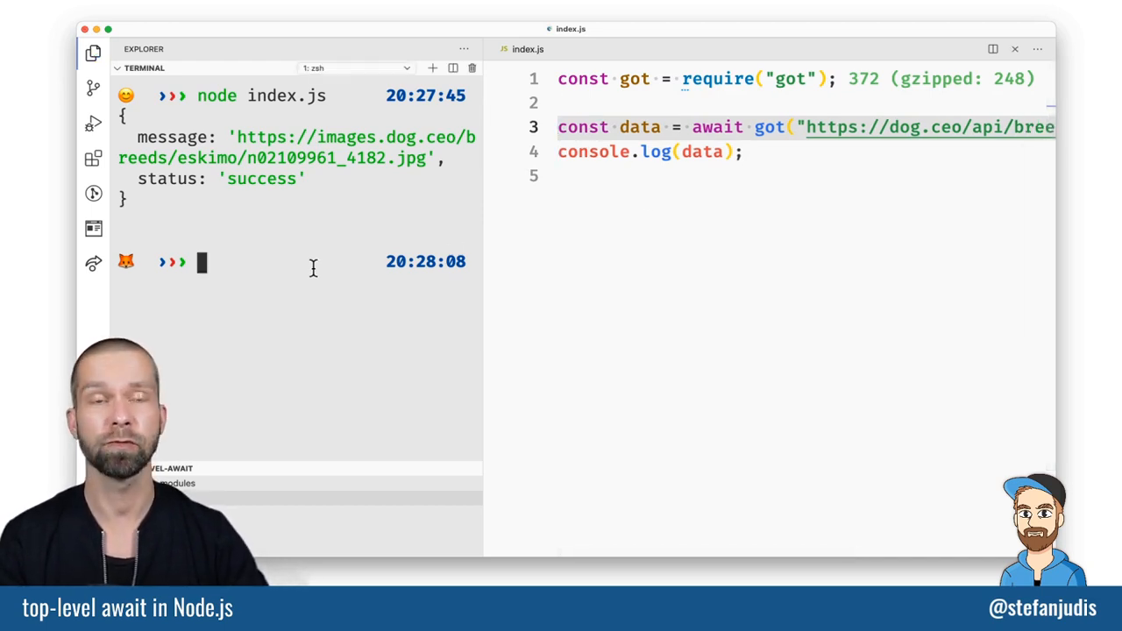
Step: Run node index.js in the cleared terminal with the top-level await version
{"action": "type", "text": "node index.js"}
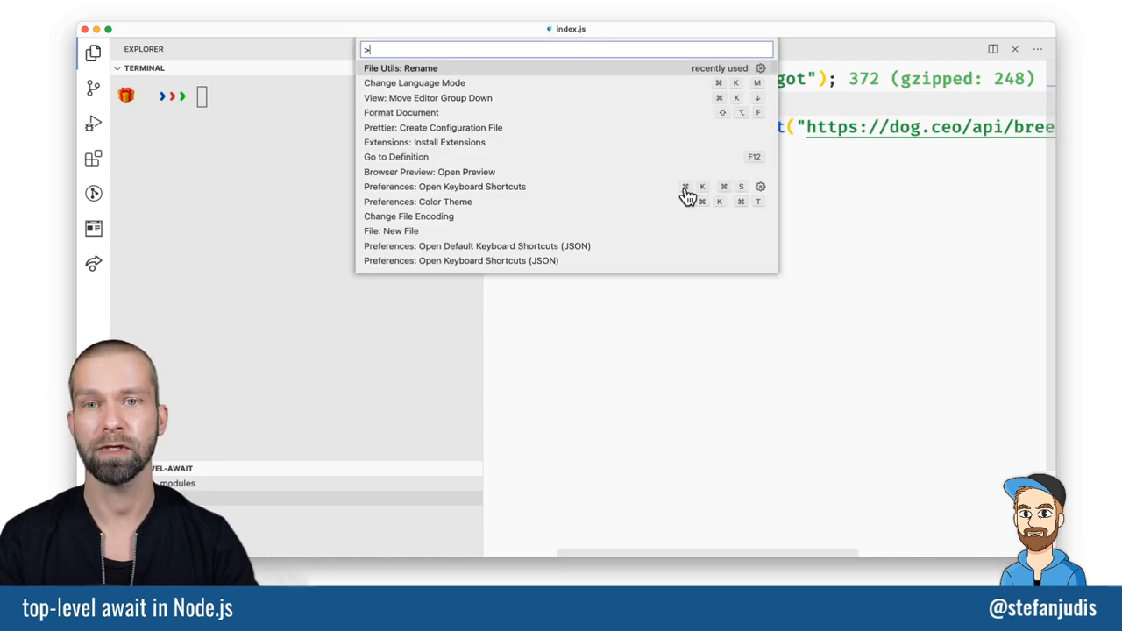
Step: Rename the script to index.mjs, import got from "got", run it, then rename back
{"action": "left_click", "coordinate": [401, 68]}
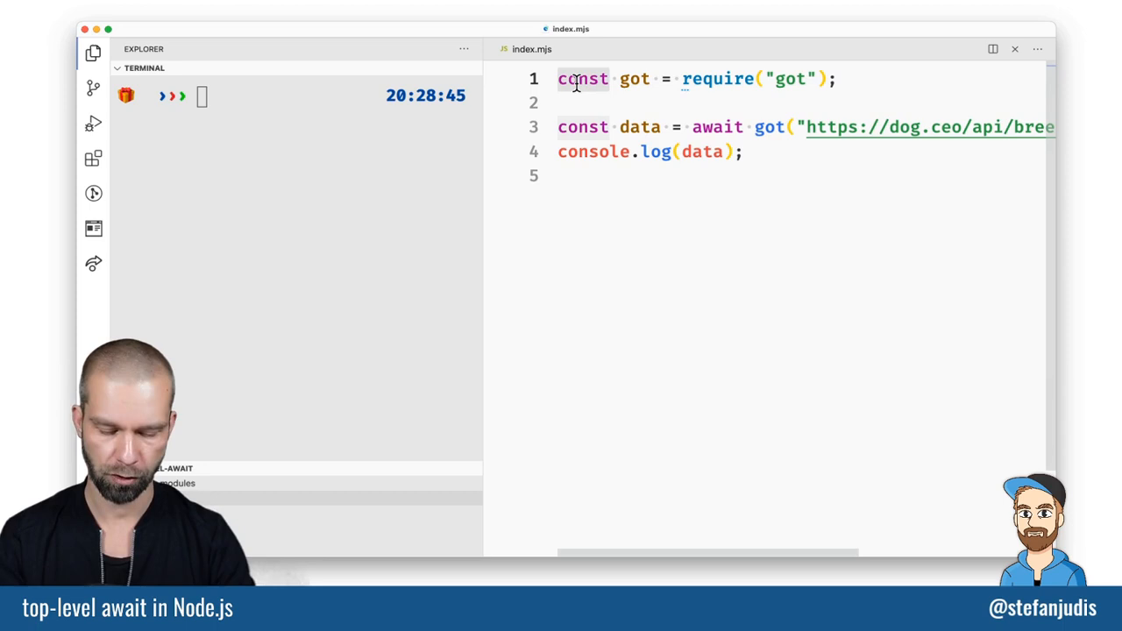
{"action": "type", "text": "import"}
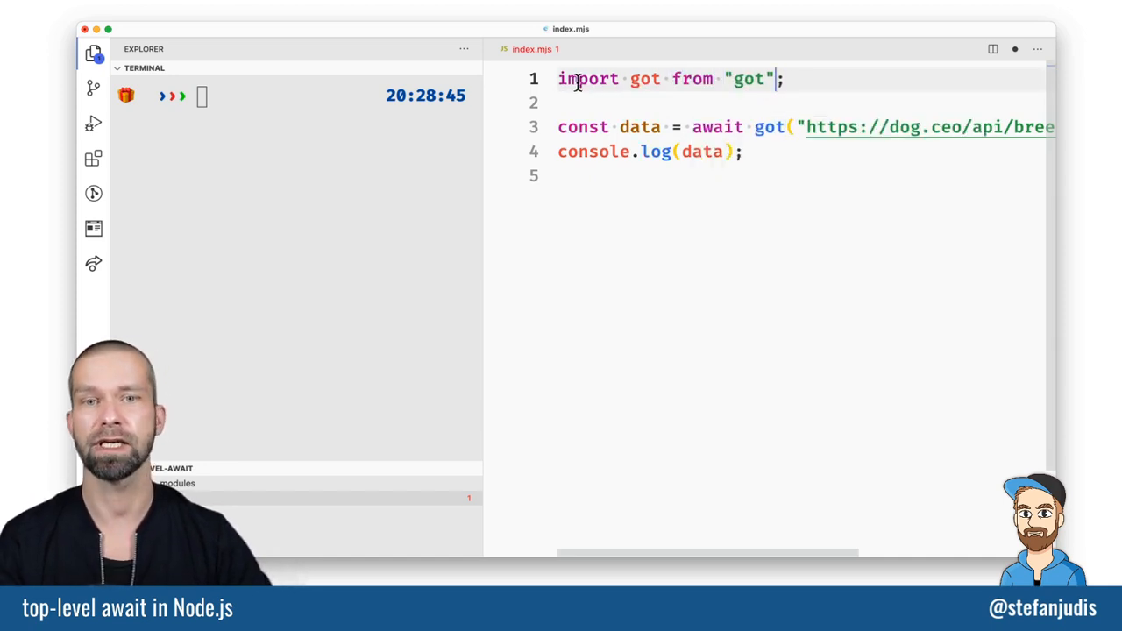
{"action": "left_click", "coordinate": [566, 103]}
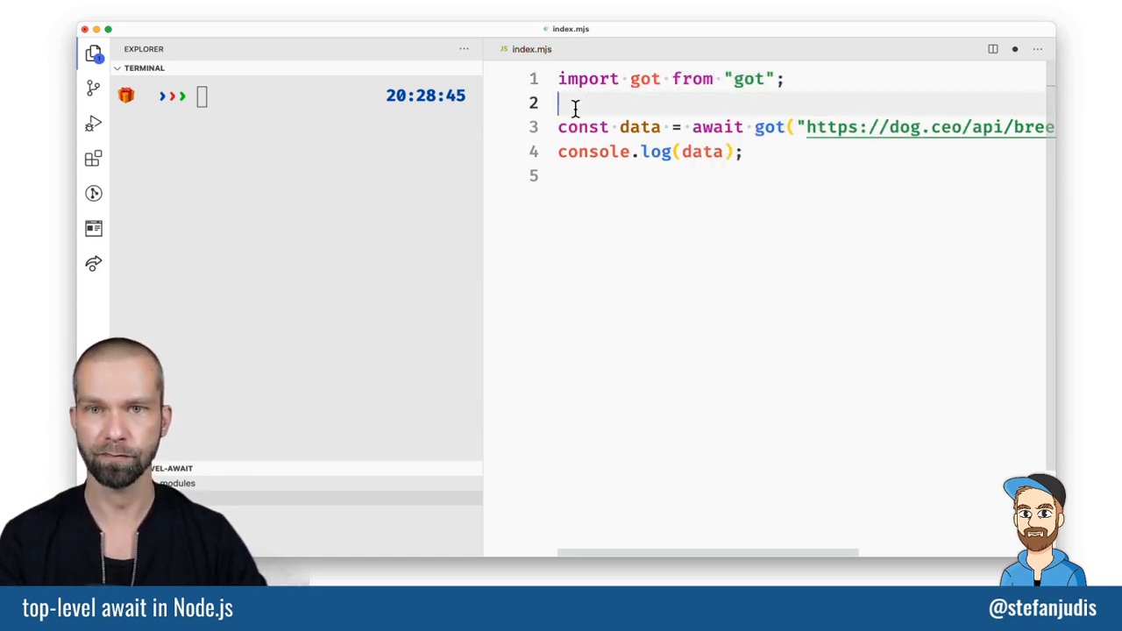
{"action": "type", "text": "node index.js"}
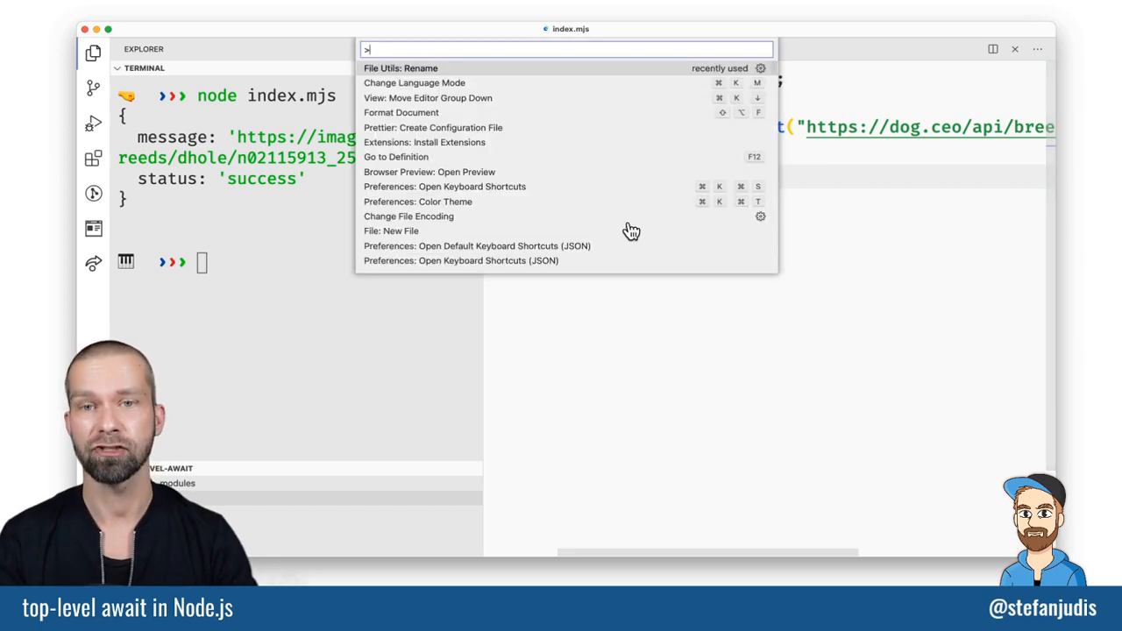
{"action": "left_click", "coordinate": [400, 68]}
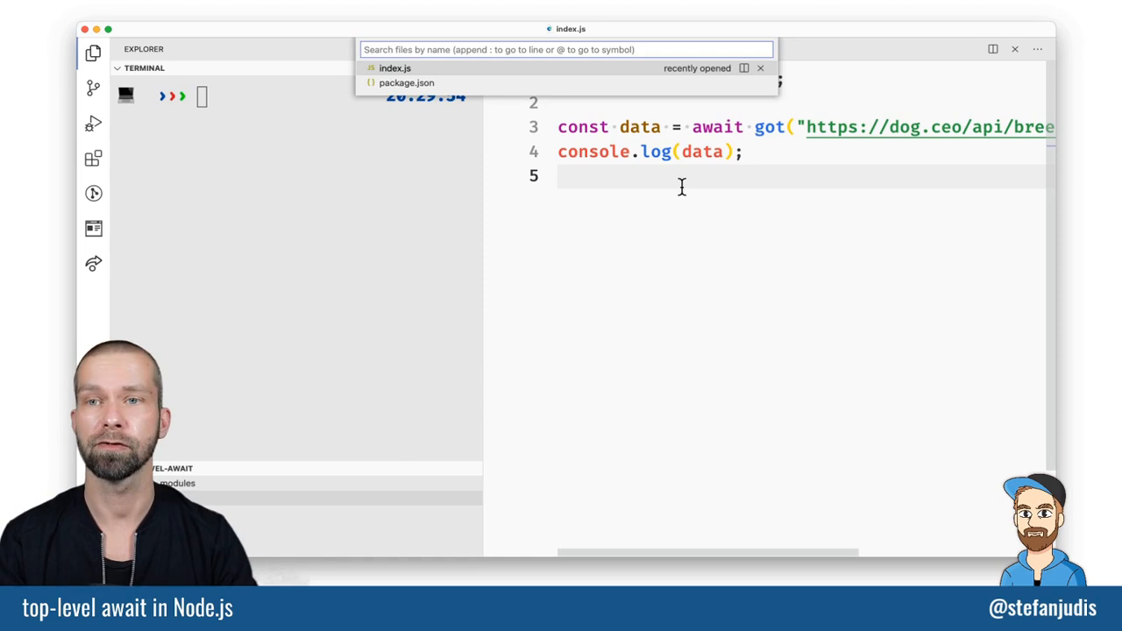
Step: Add "type": "module" to package.json and save it
{"action": "left_click", "coordinate": [406, 82]}
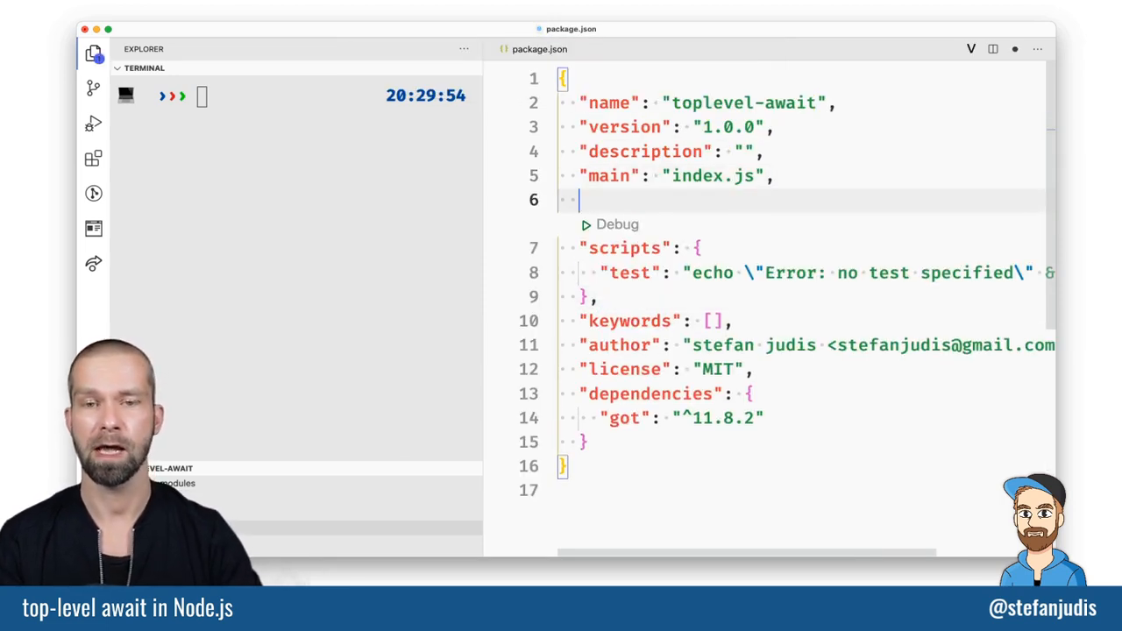
{"action": "type", "text": "\"type\":"}
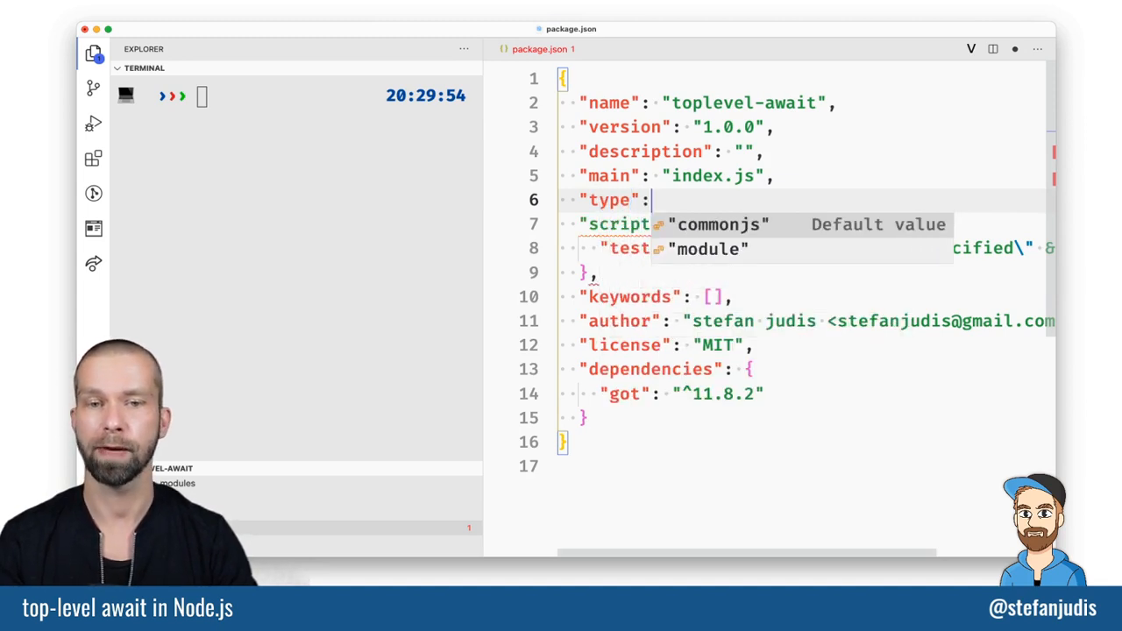
{"action": "type", "text": "\"\""}
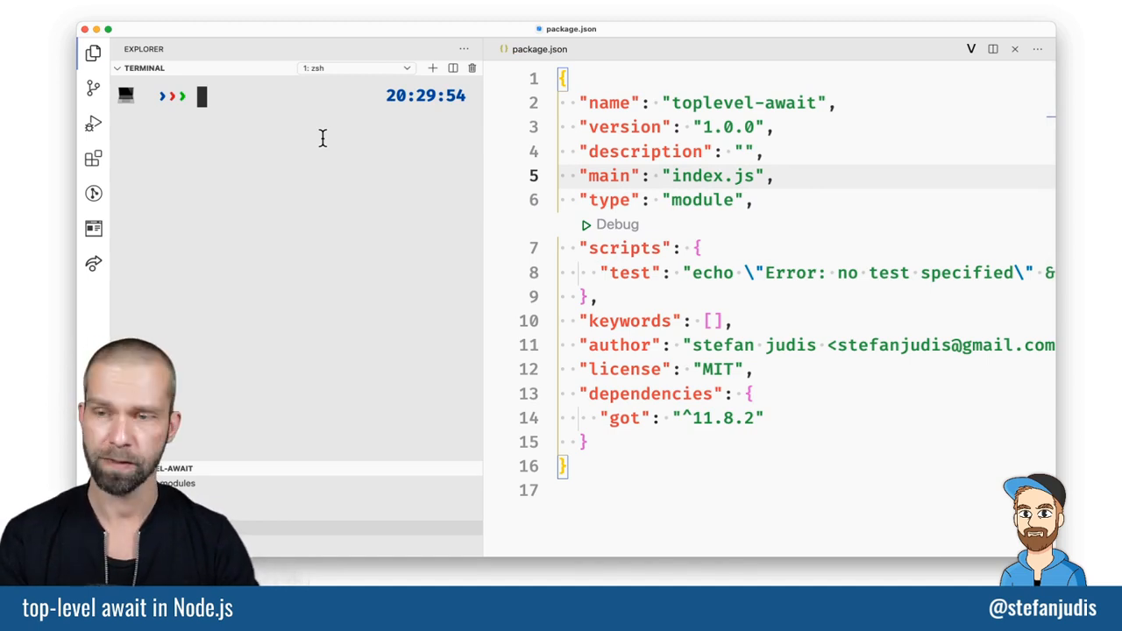
Step: Run node index.js successfully as a module, then reopen index.js to review its code
{"action": "type", "text": "node index.js"}
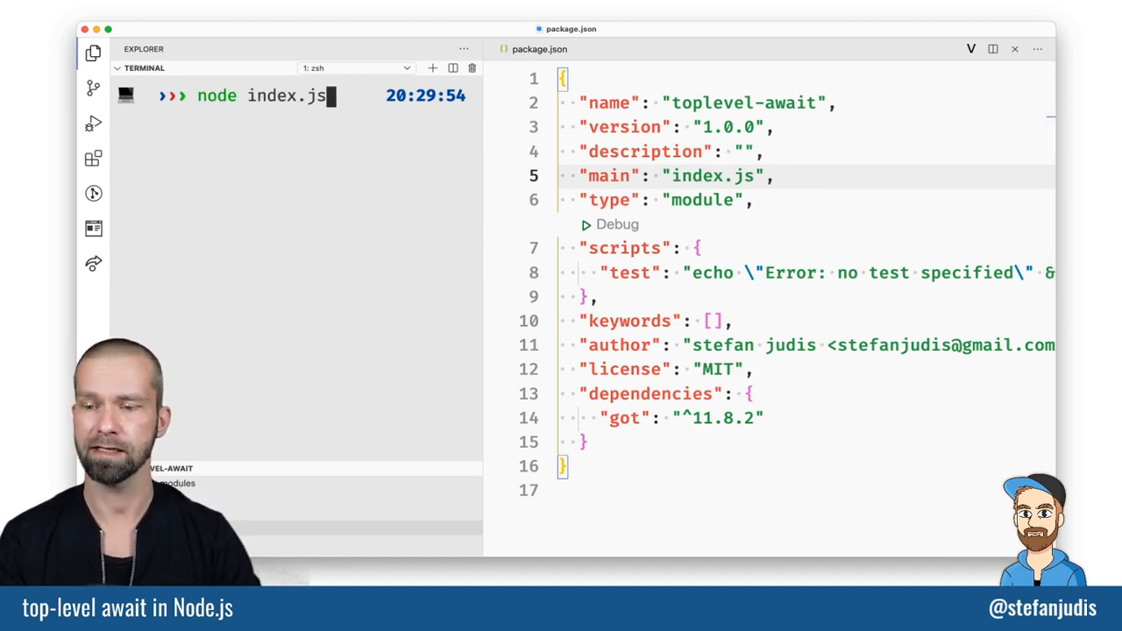
{"action": "key", "text": "Return"}
{"action": "type", "text": "index"}
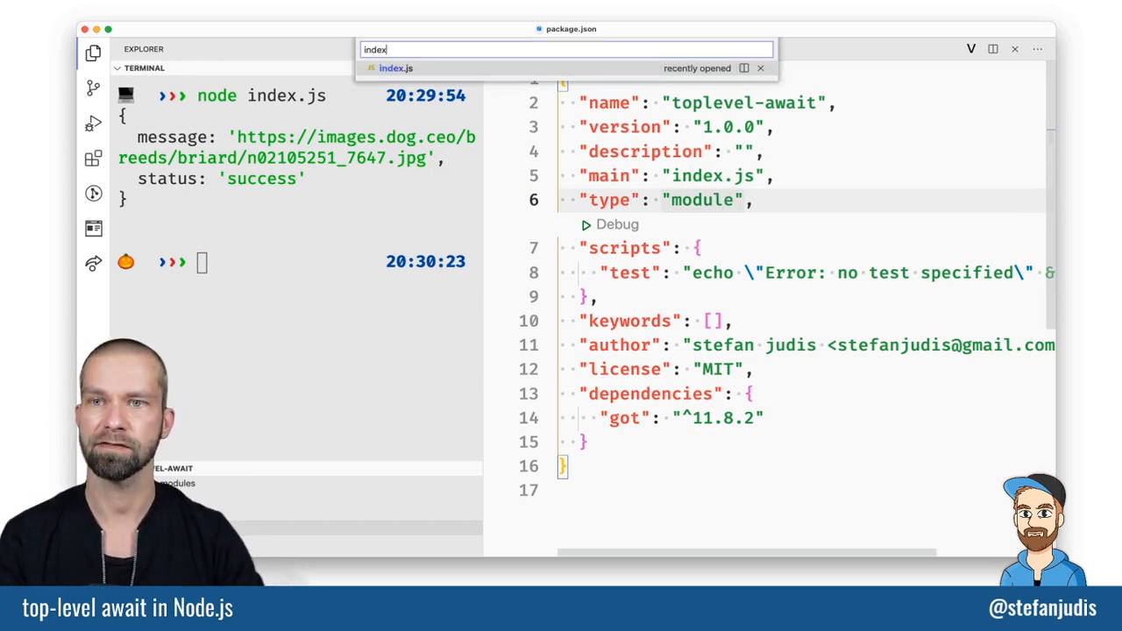
{"action": "left_click", "coordinate": [396, 67]}
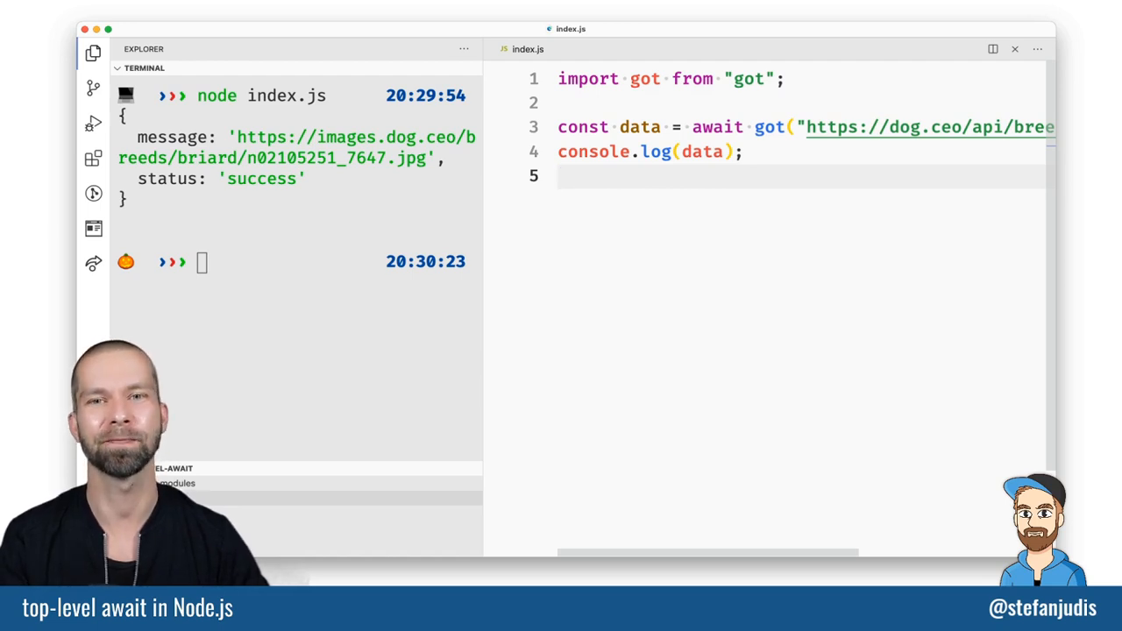
{"action": "mouse_move", "coordinate": [705, 226]}
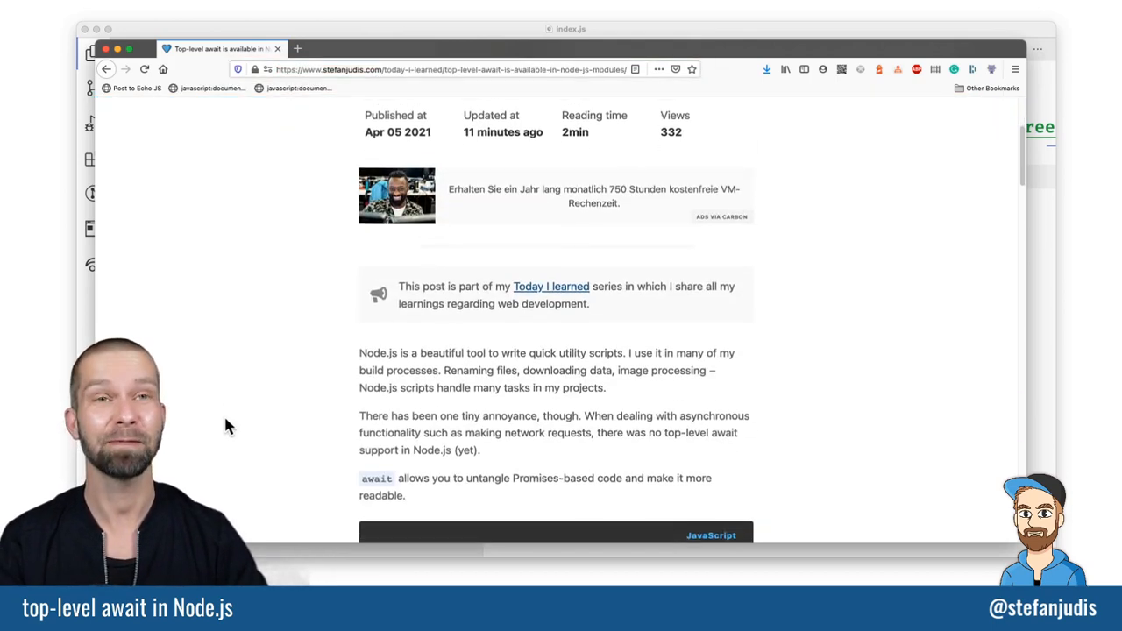
{"action": "scroll", "scroll_direction": "up", "scroll_amount": 3}
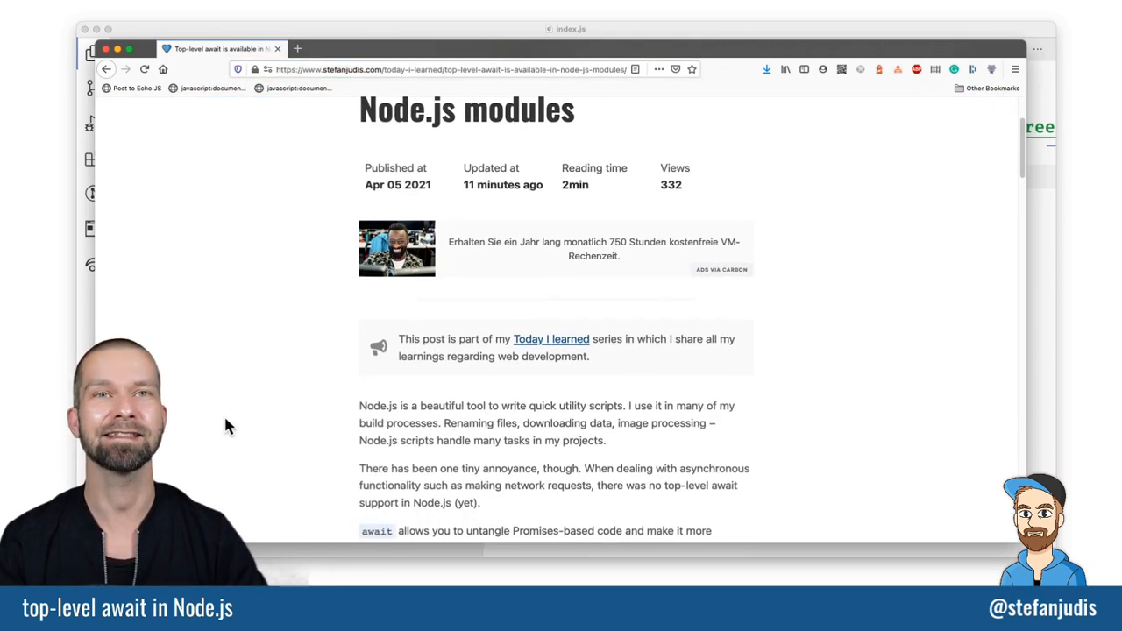